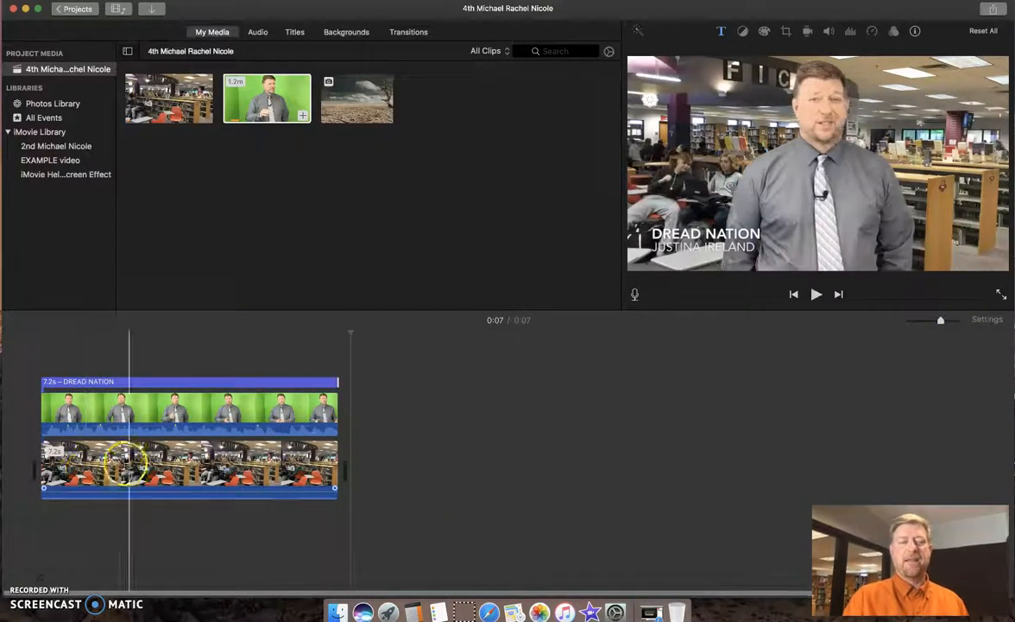
Step: Drag the Theater project onto the desktop and select the resulting MP4 file there
{"action": "left_click", "coordinate": [307, 466]}
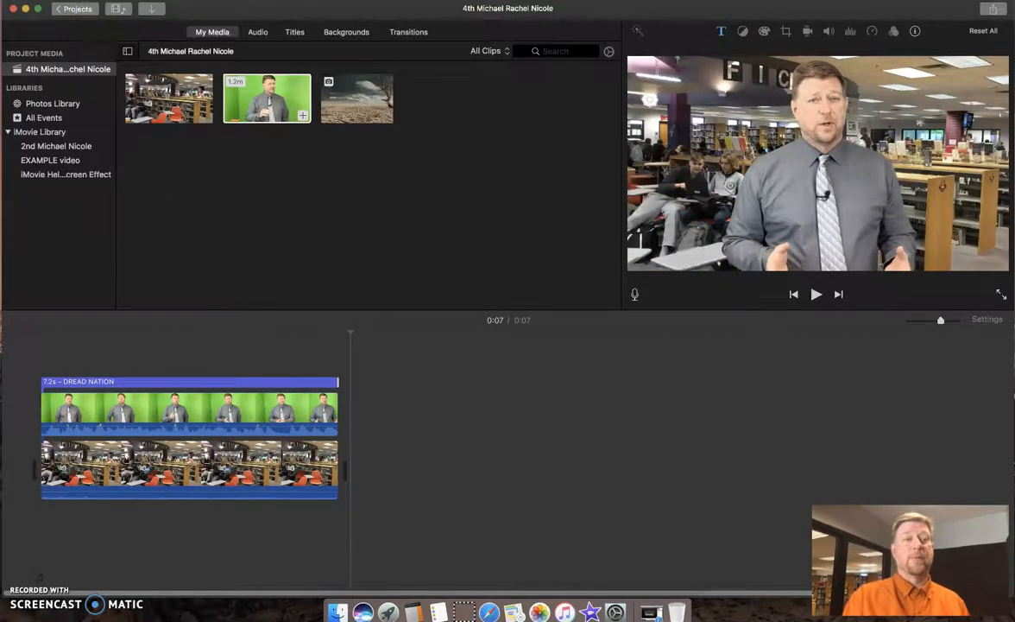
{"action": "left_click", "coordinate": [81, 166]}
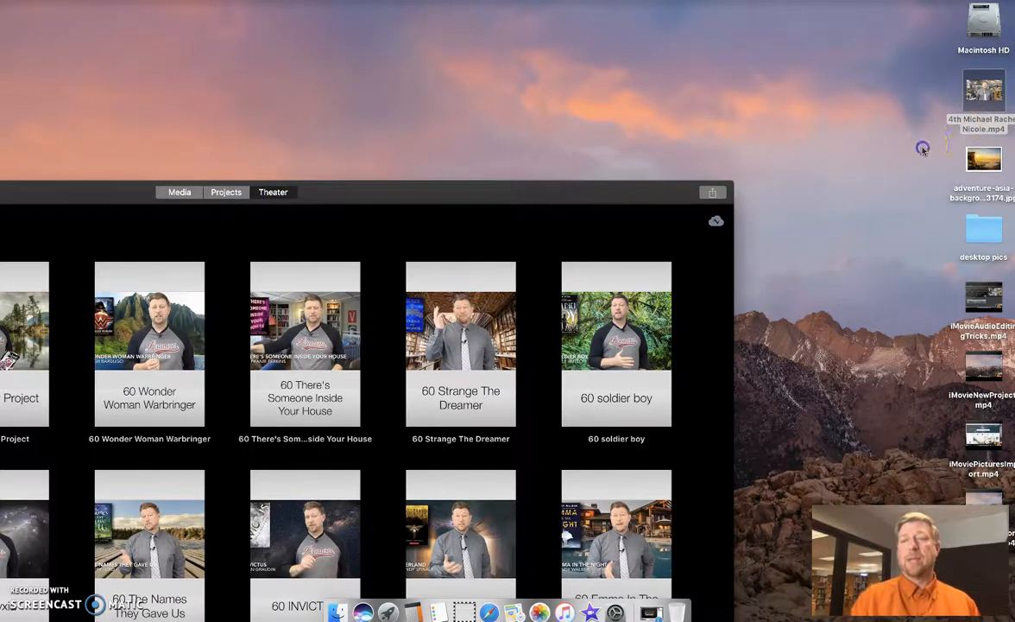
{"action": "left_click", "coordinate": [982, 94]}
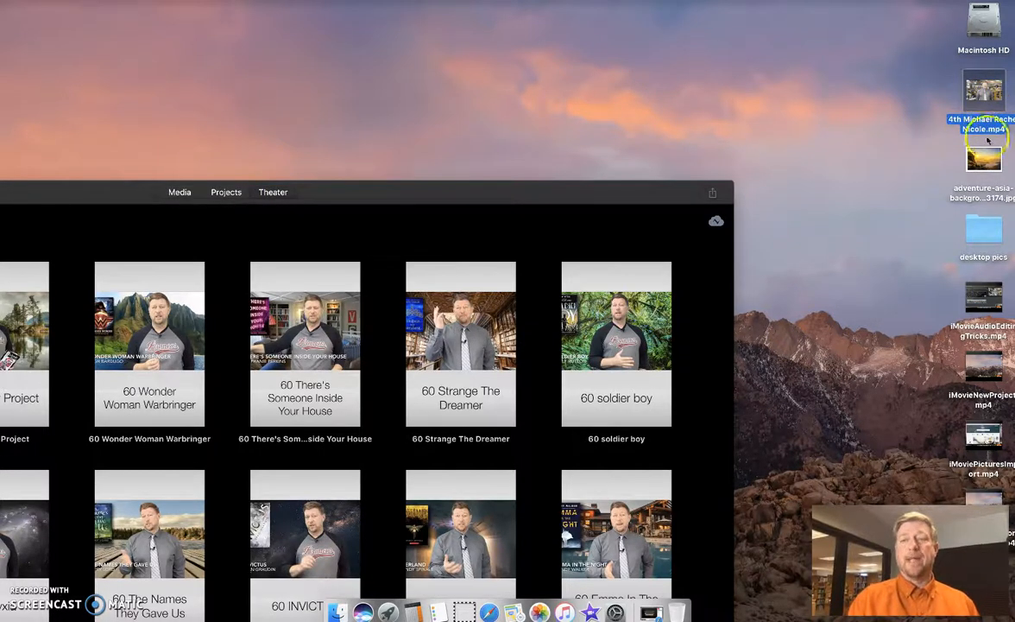